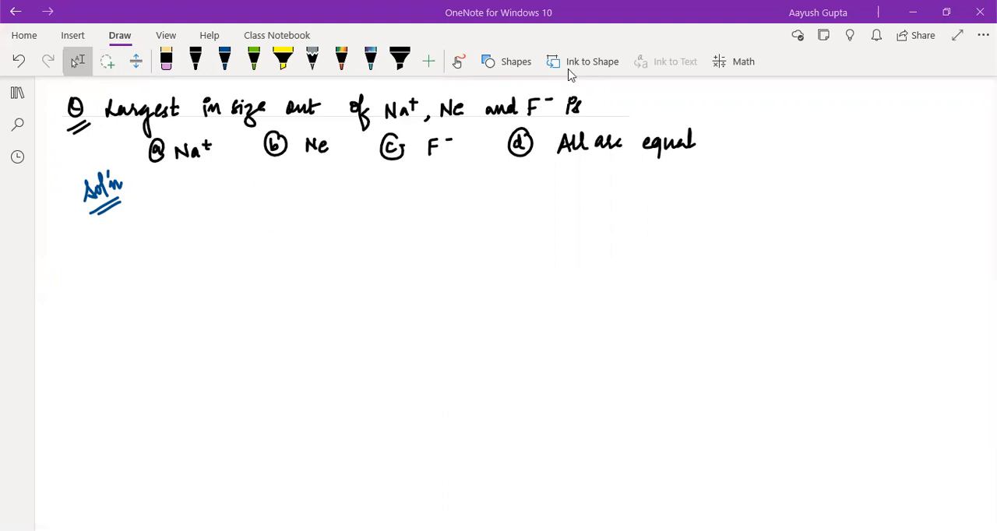
Step: In blue ink, underline and brace Na+, Ne, F− together with an arrow leading down from the brace
left_click(225, 61)
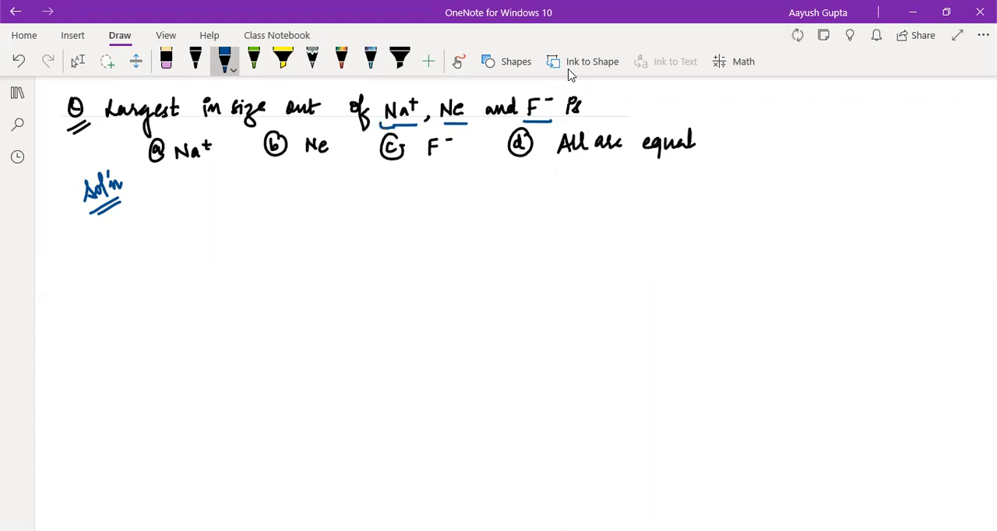
left_click_drag(381, 123, 553, 123)
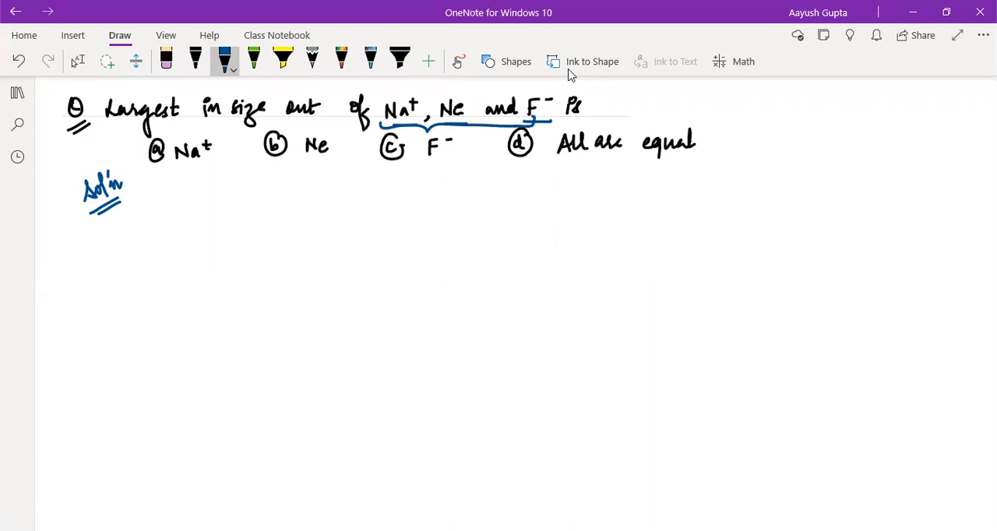
left_click_drag(424, 127, 448, 181)
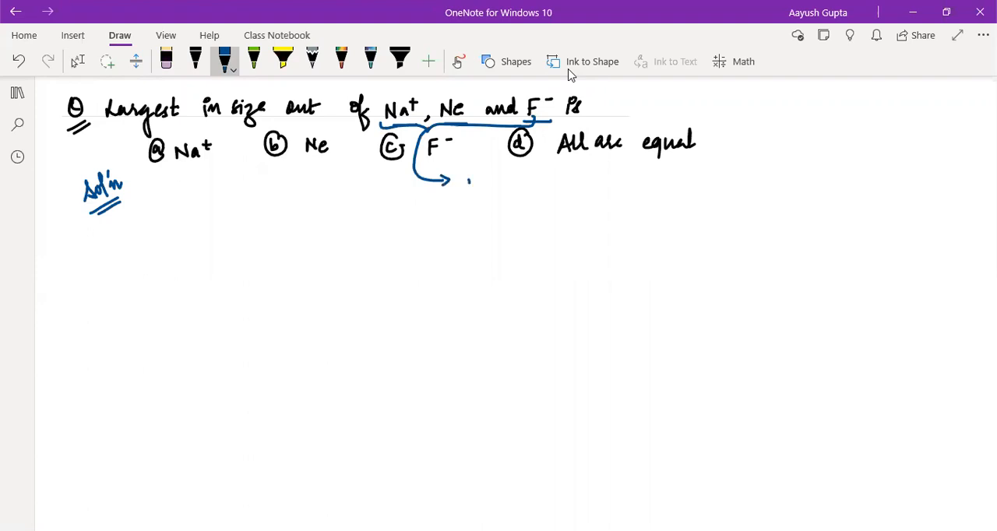
Step: Write 'isoelectronic species' at the arrow's tip with '10 electrons' beneath it
left_click_drag(467, 185, 504, 186)
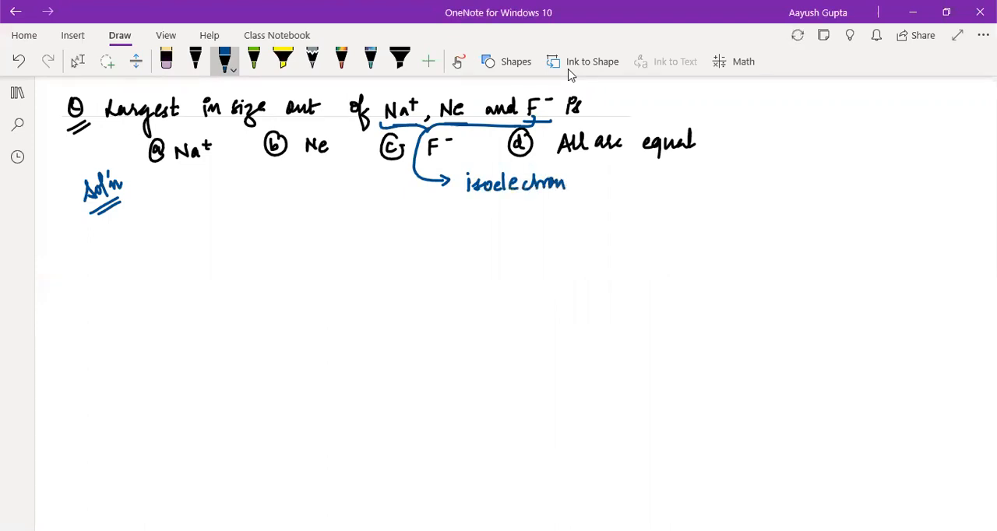
left_click_drag(574, 185, 615, 187)
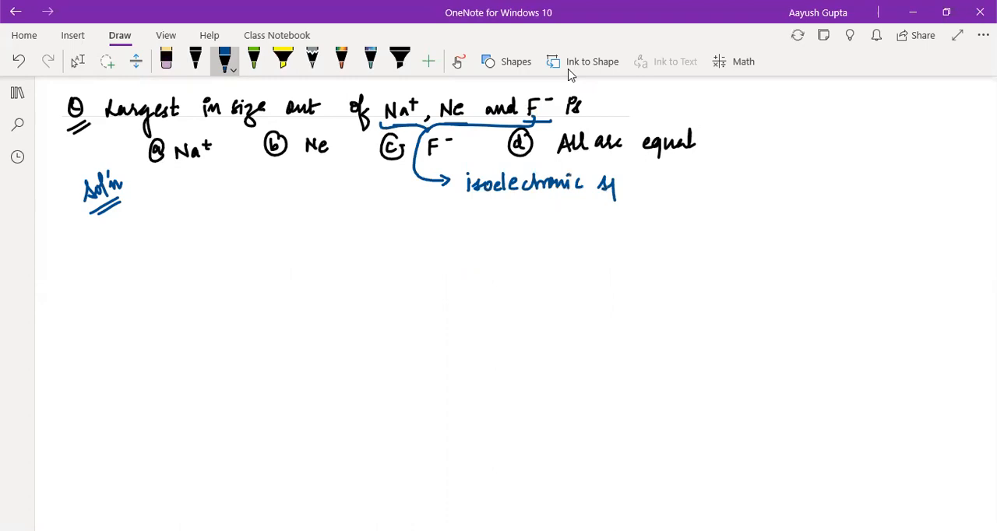
left_click_drag(600, 185, 667, 185)
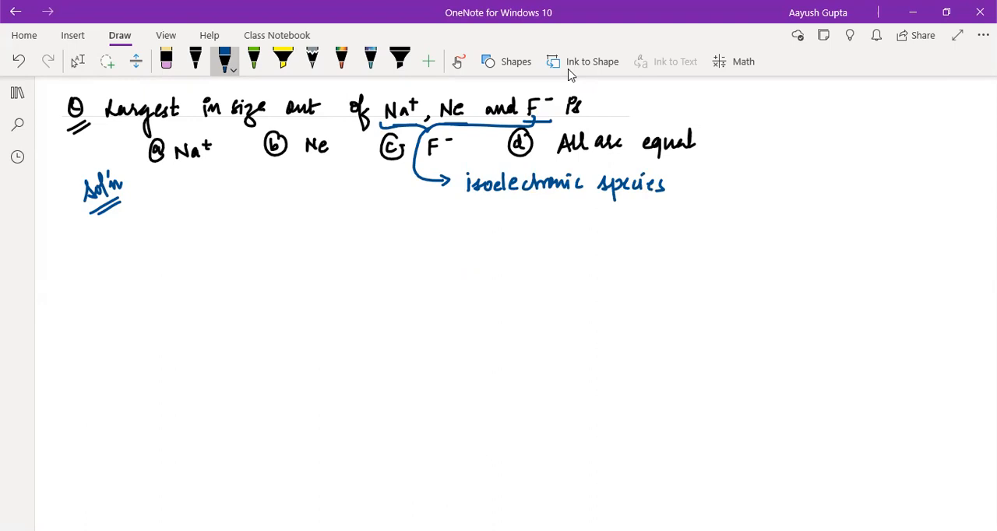
left_click_drag(458, 208, 461, 227)
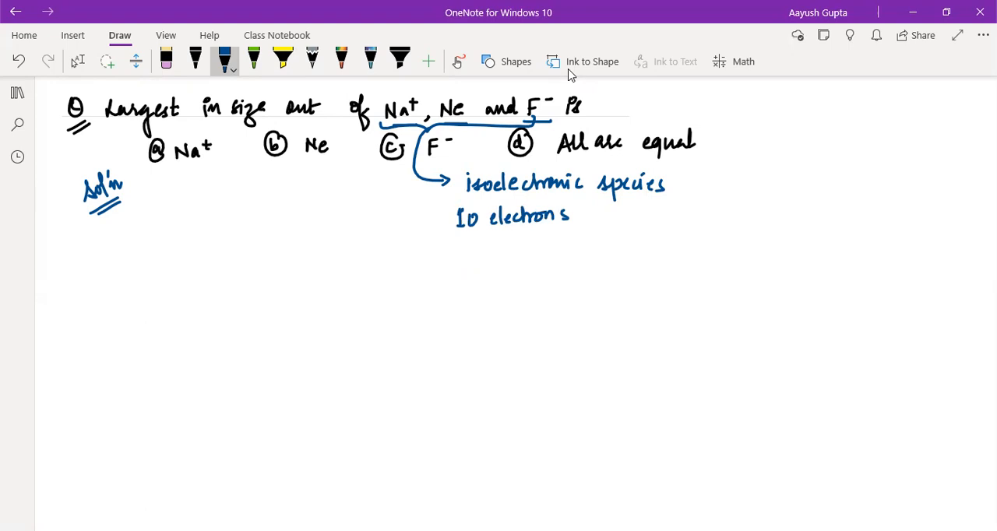
Step: Write 'r cation < r neutral < r anion', note 'Zeff↑' beside '+ve charge', and underline '+ve charge'
left_click_drag(250, 246, 293, 234)
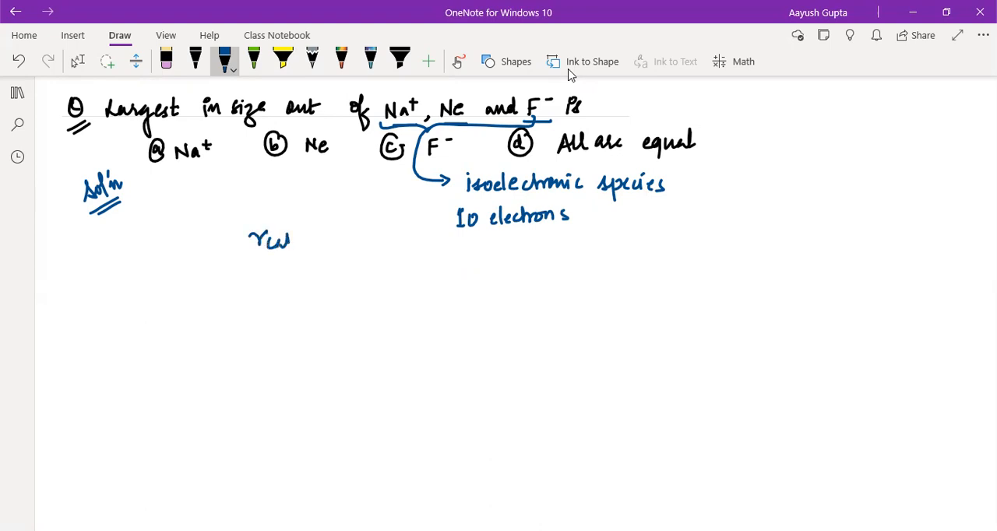
left_click_drag(288, 239, 334, 240)
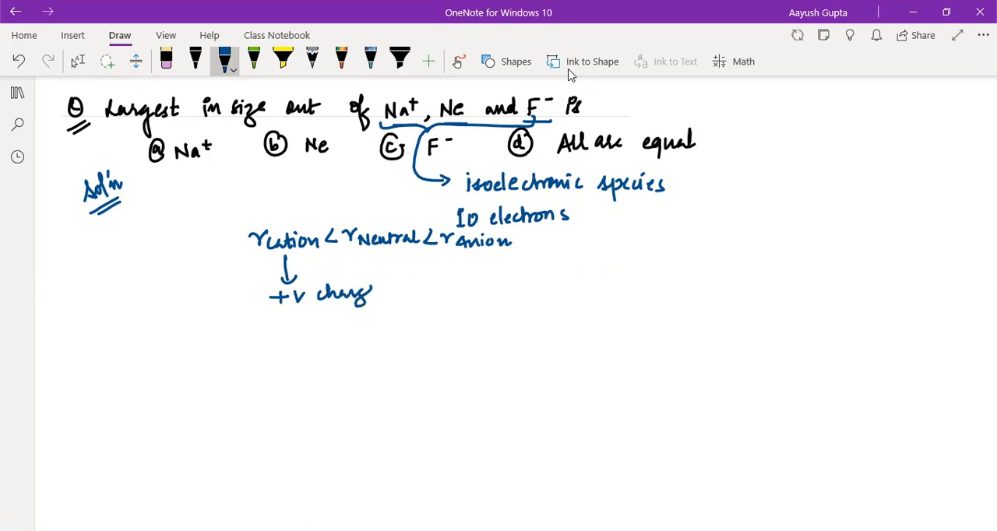
left_click_drag(396, 294, 413, 290)
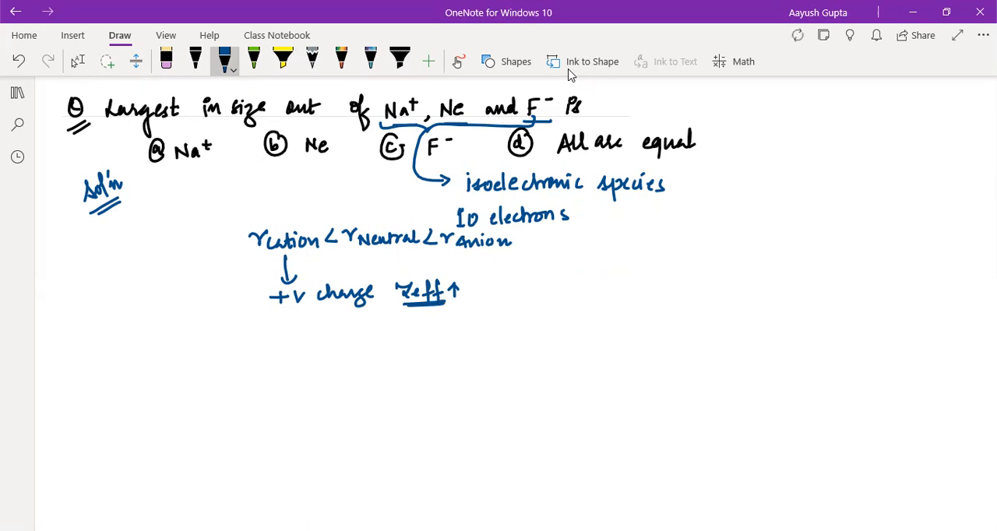
left_click_drag(278, 310, 358, 308)
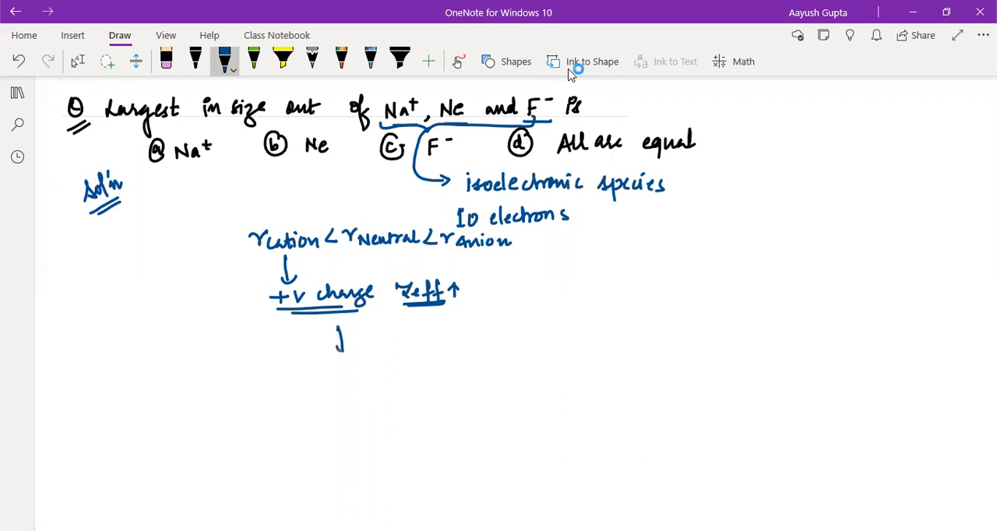
Step: Draw a down arrow from '+ve charge', a full stop after 'anion', and an arrow to 'size increases'
left_click_drag(342, 331, 341, 356)
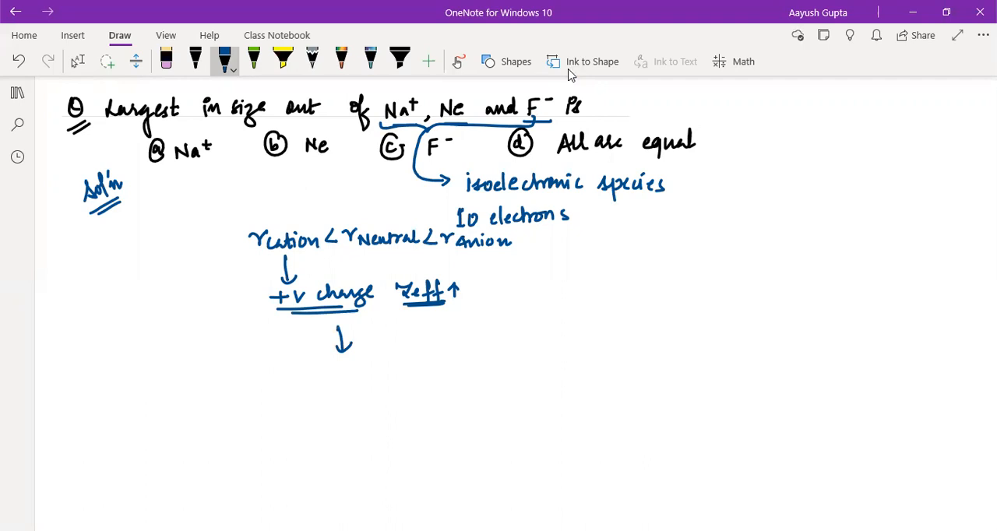
left_click(523, 244)
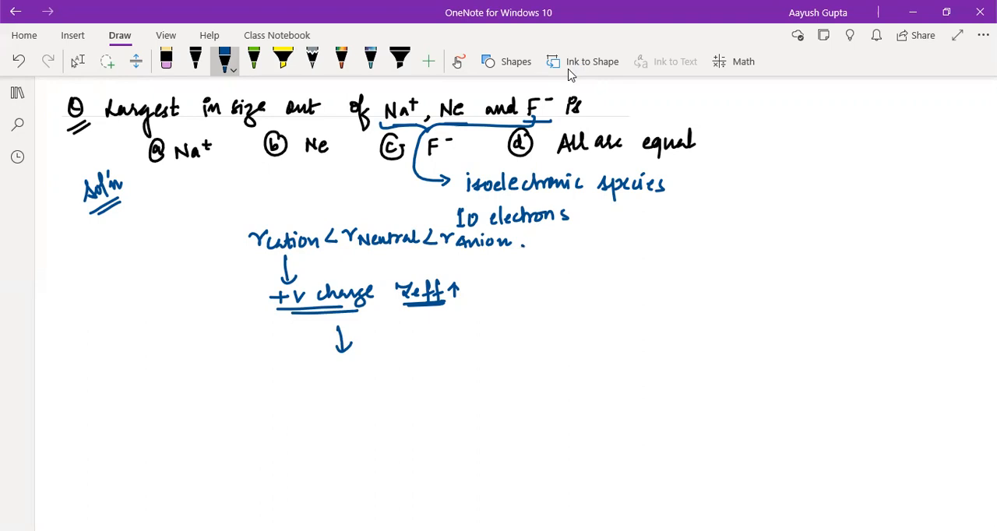
left_click_drag(517, 248, 569, 252)
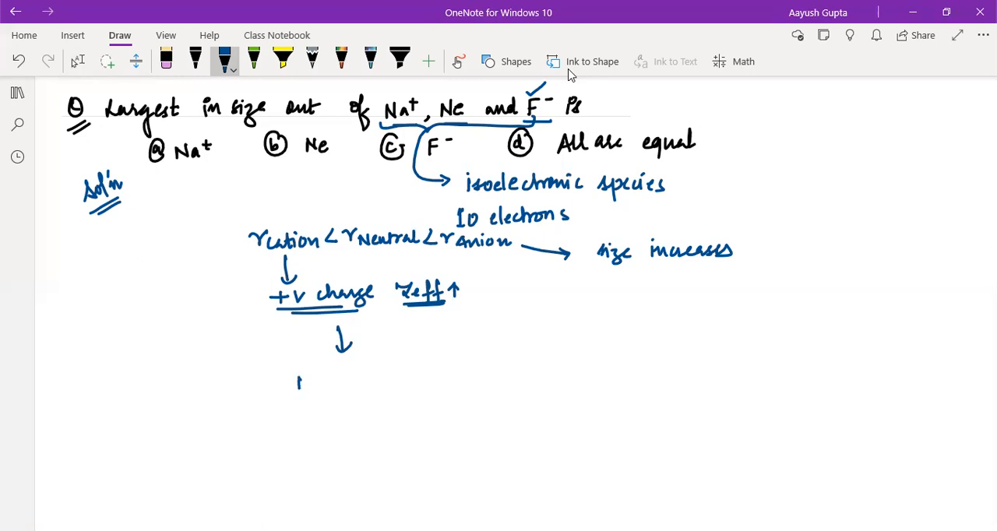
Step: Write the conclusion 'Na+ < Ne < F−' below the arrow and underline it twice
left_click_drag(296, 382, 359, 381)
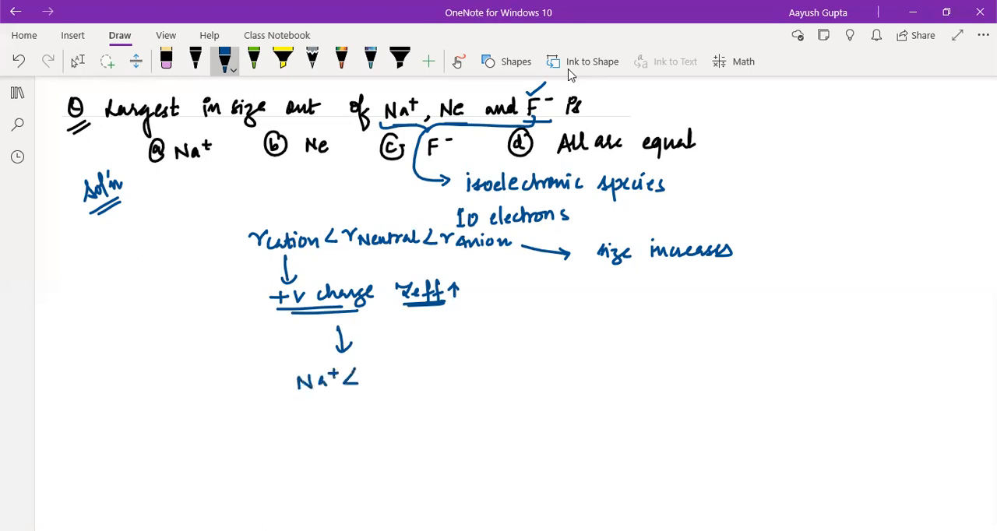
left_click_drag(355, 377, 421, 377)
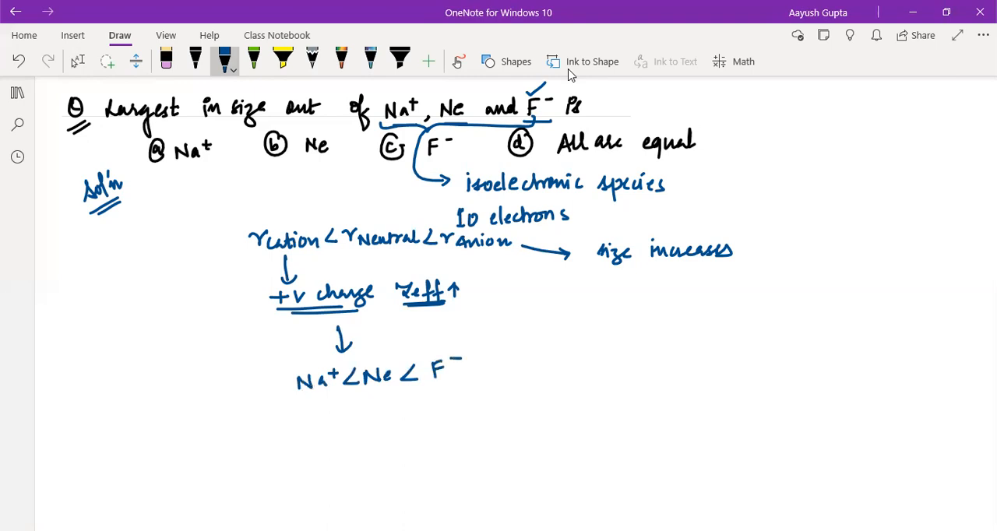
left_click_drag(294, 417, 470, 387)
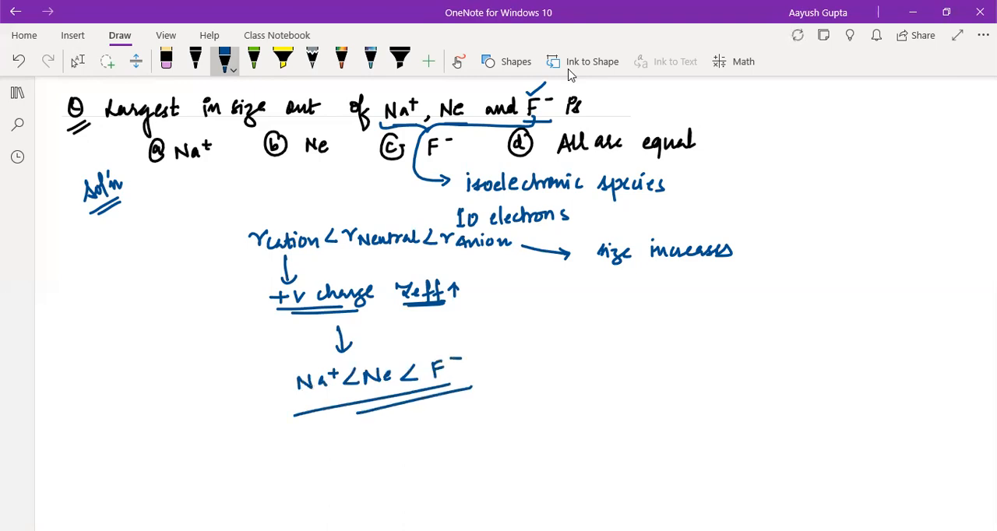